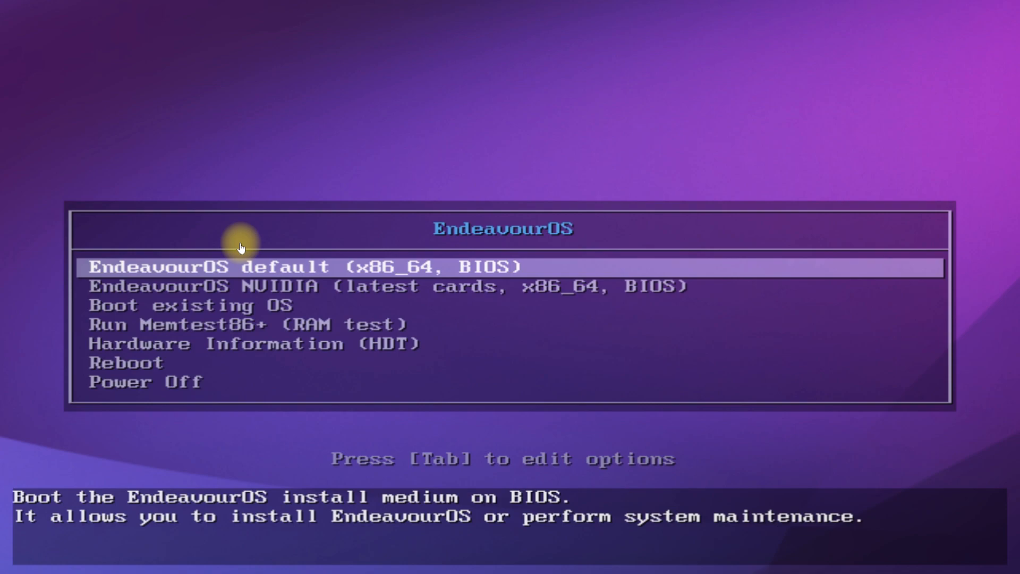
pyautogui.moveTo(228, 253)
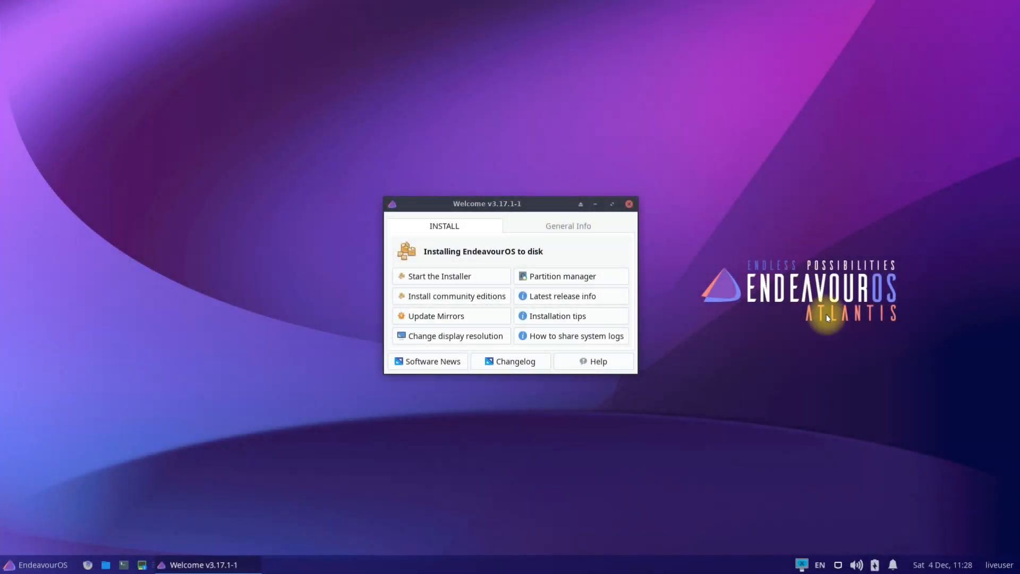
pyautogui.moveTo(873, 384)
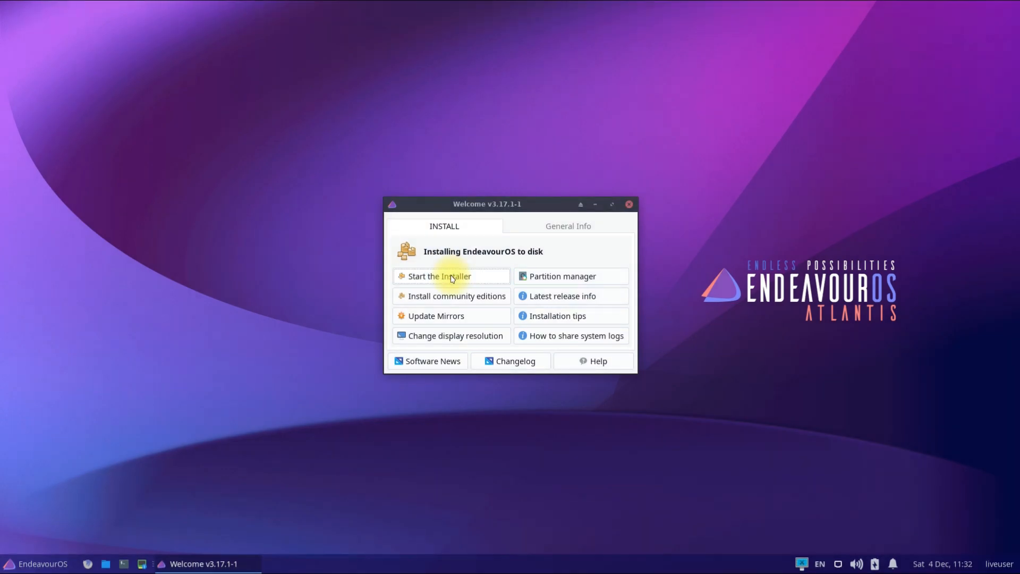
# Start the installer from the Welcome app using the Offline installation method.
pyautogui.click(439, 276)
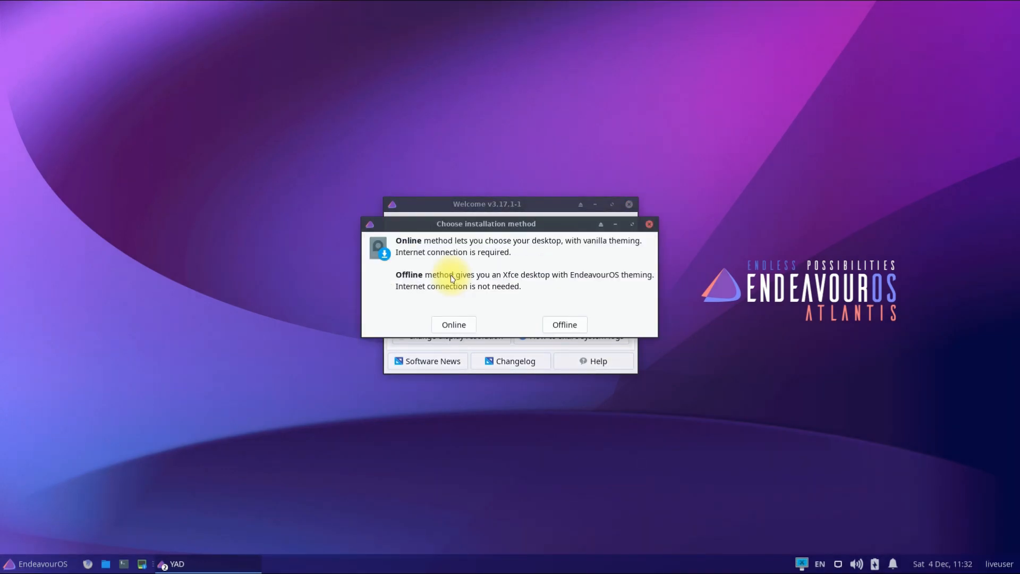
pyautogui.moveTo(591, 297)
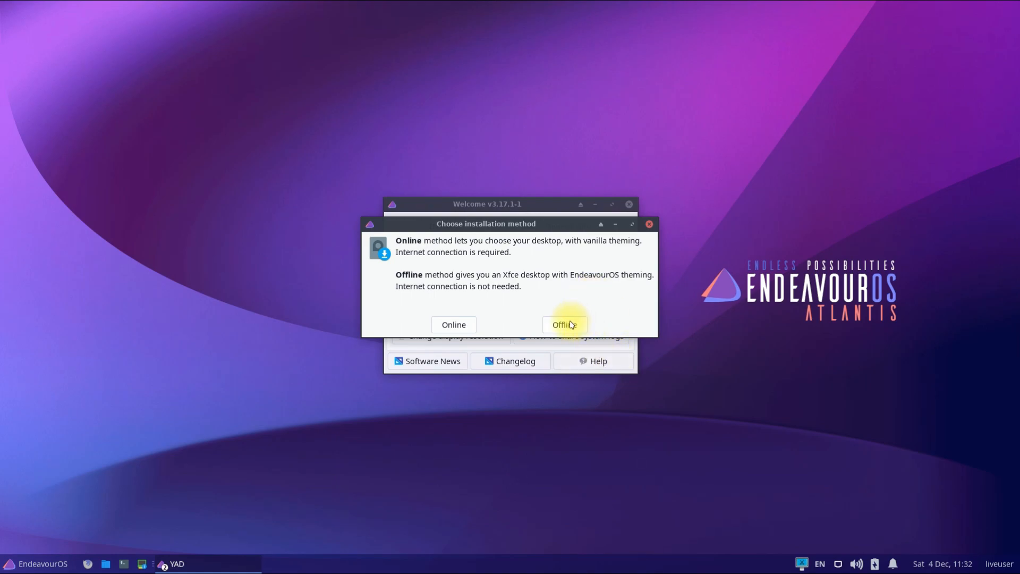
pyautogui.click(564, 324)
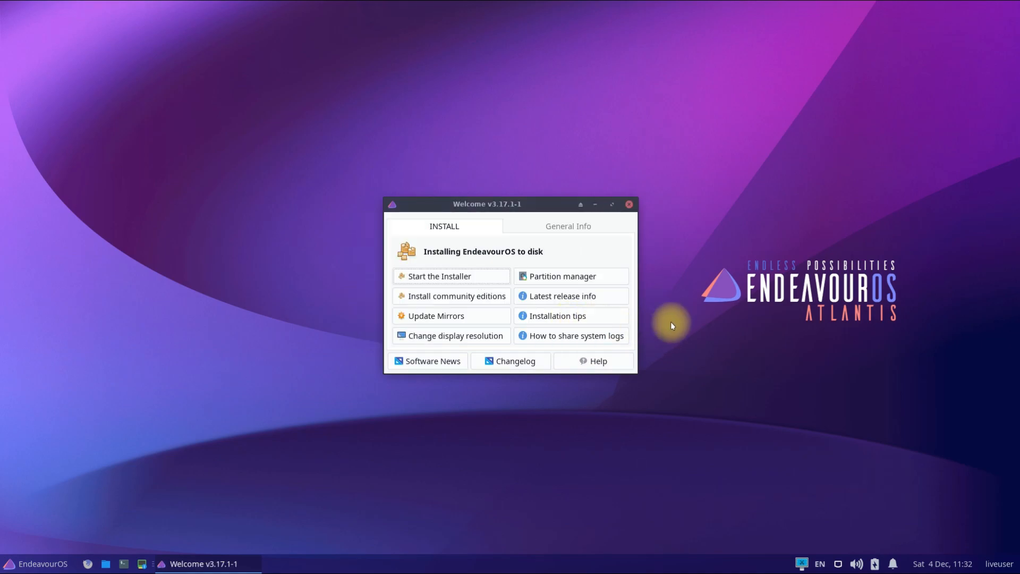
pyautogui.click(440, 277)
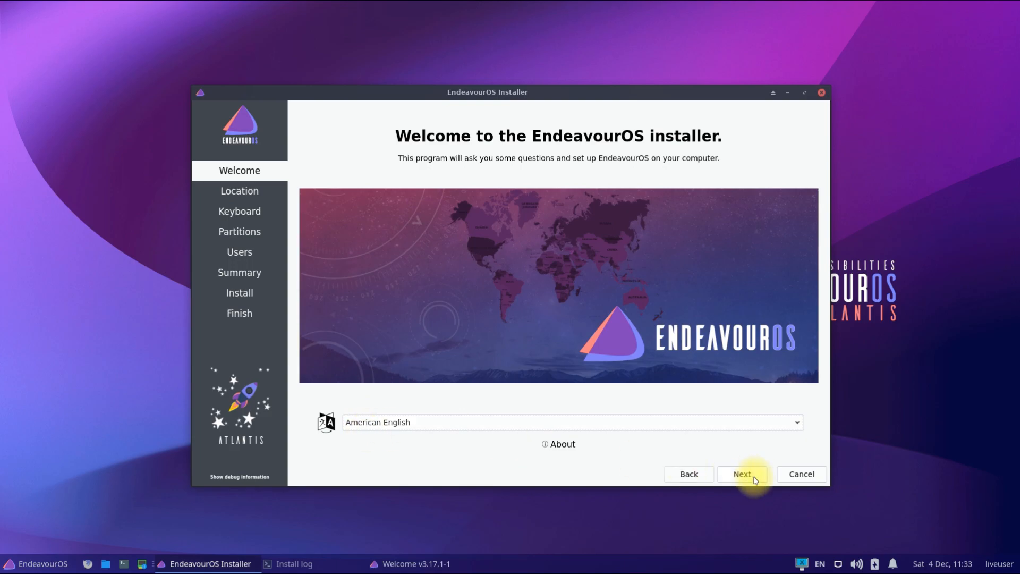
# Keep American English, choose the America/Denver time zone, and continue to Keyboard.
pyautogui.click(572, 422)
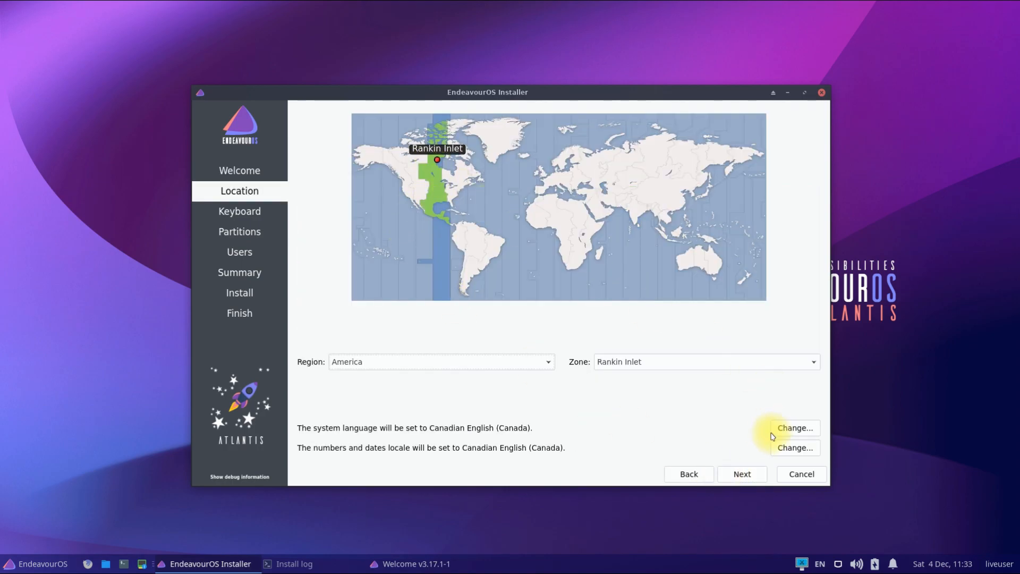
pyautogui.click(706, 361)
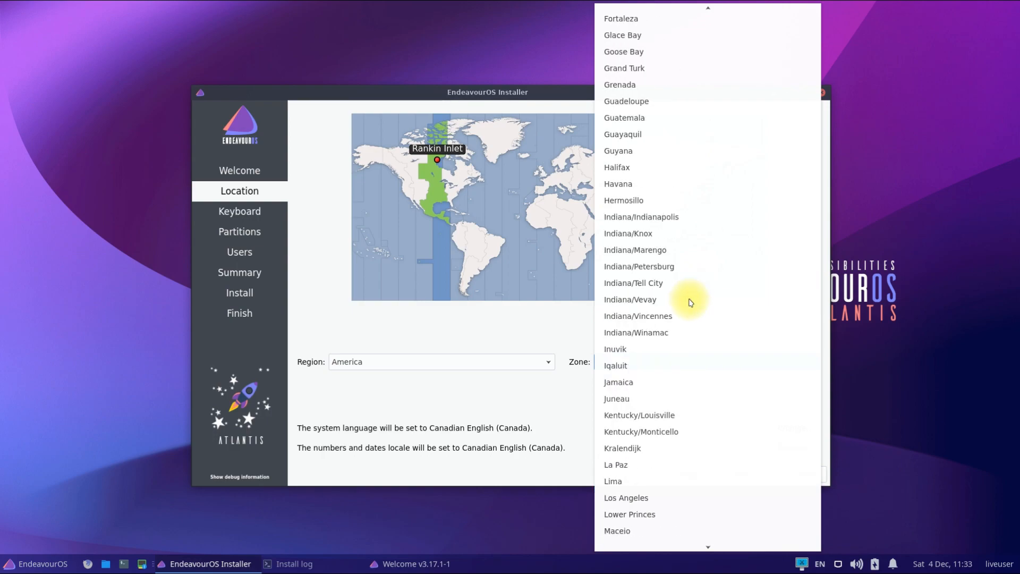
pyautogui.click(610, 361)
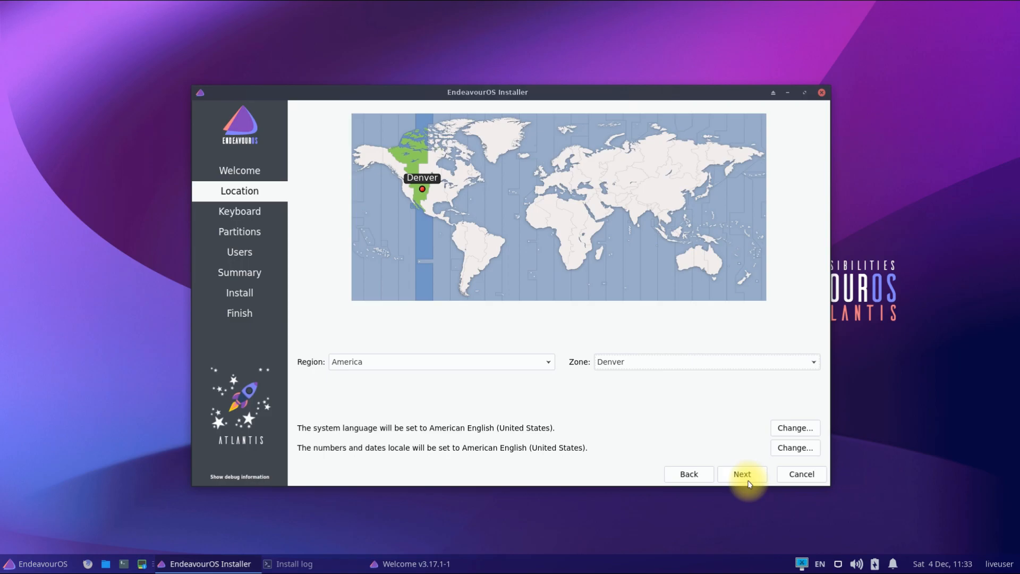
pyautogui.click(741, 474)
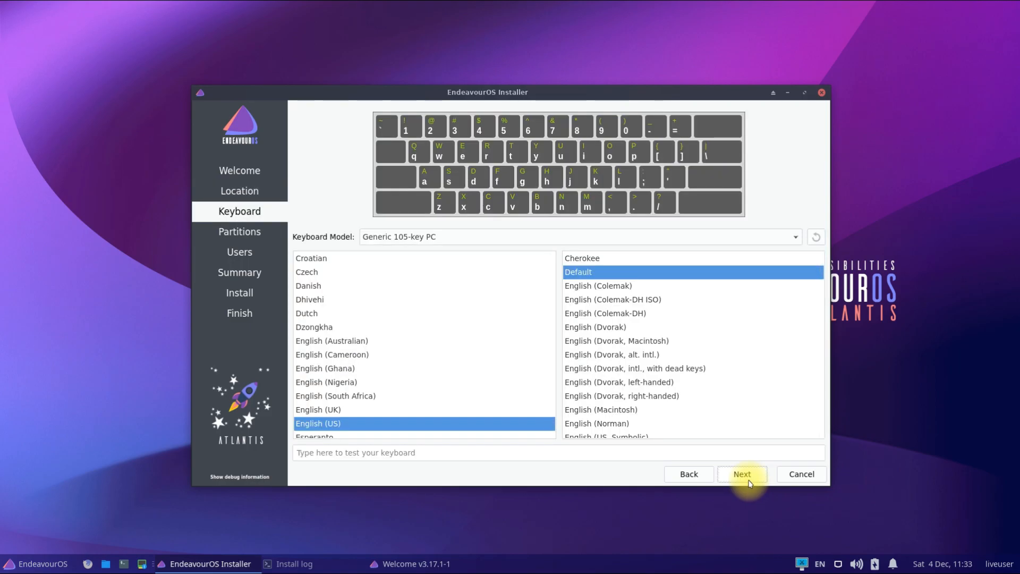
# Keep English (US) layout and choose Erase disk with ext4 and no swap on the 40 GiB disk.
pyautogui.click(741, 474)
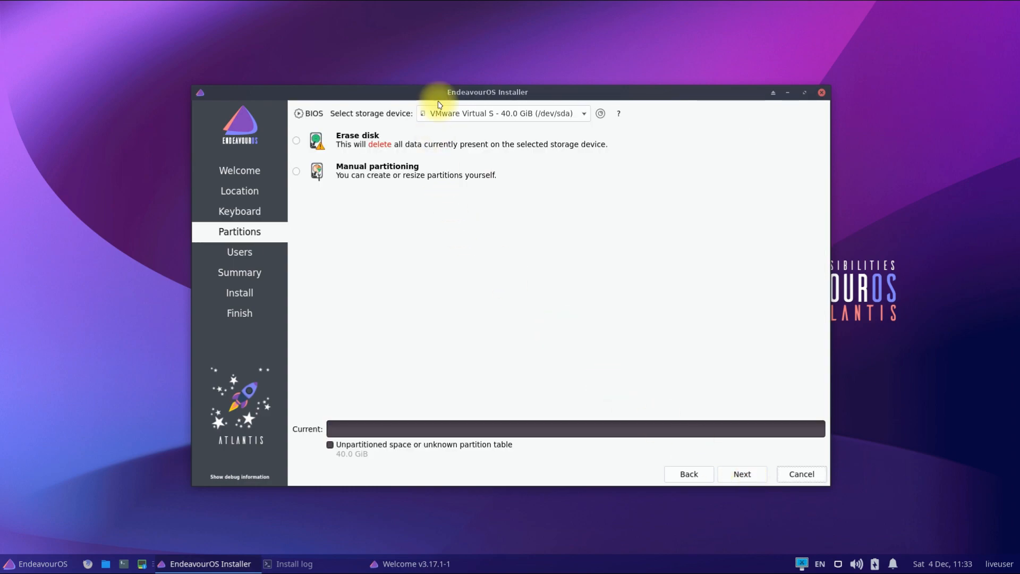
pyautogui.click(296, 141)
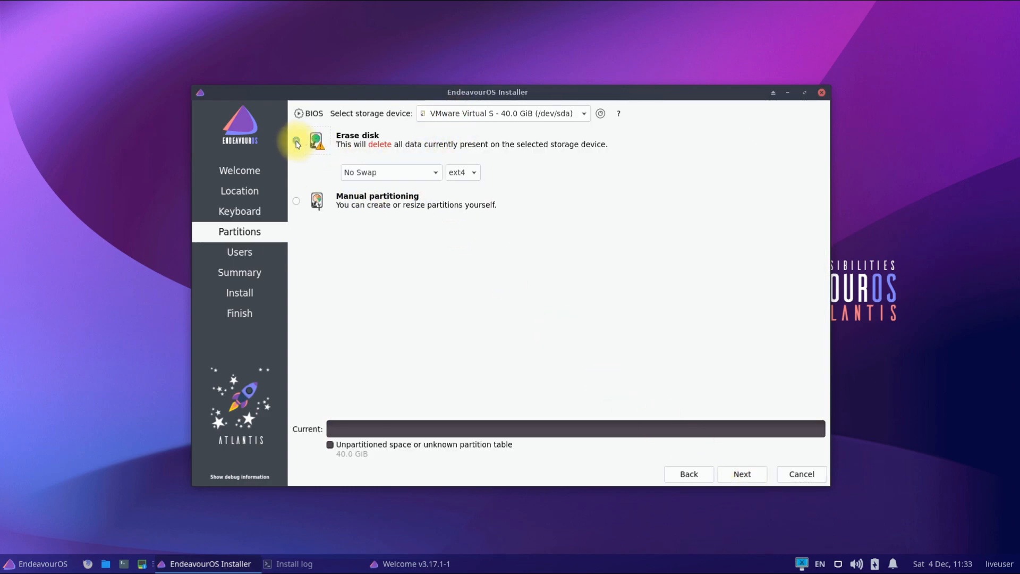
pyautogui.click(296, 141)
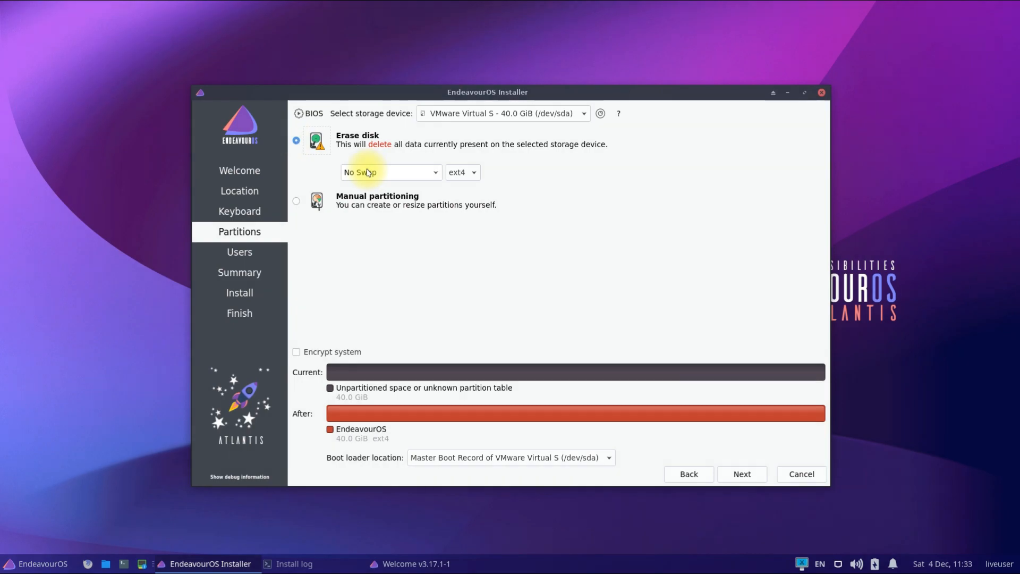
pyautogui.moveTo(414, 178)
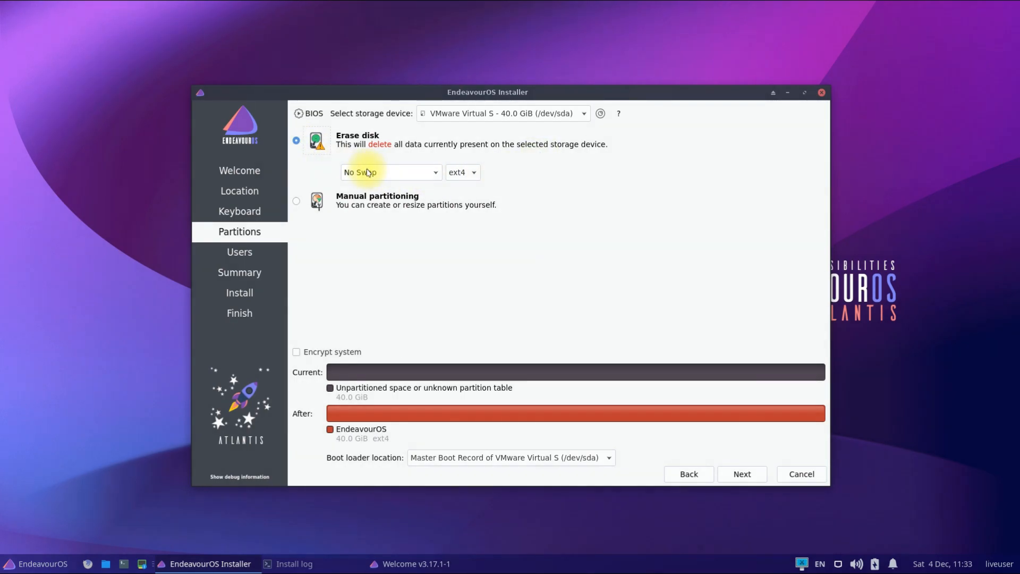
pyautogui.moveTo(539, 156)
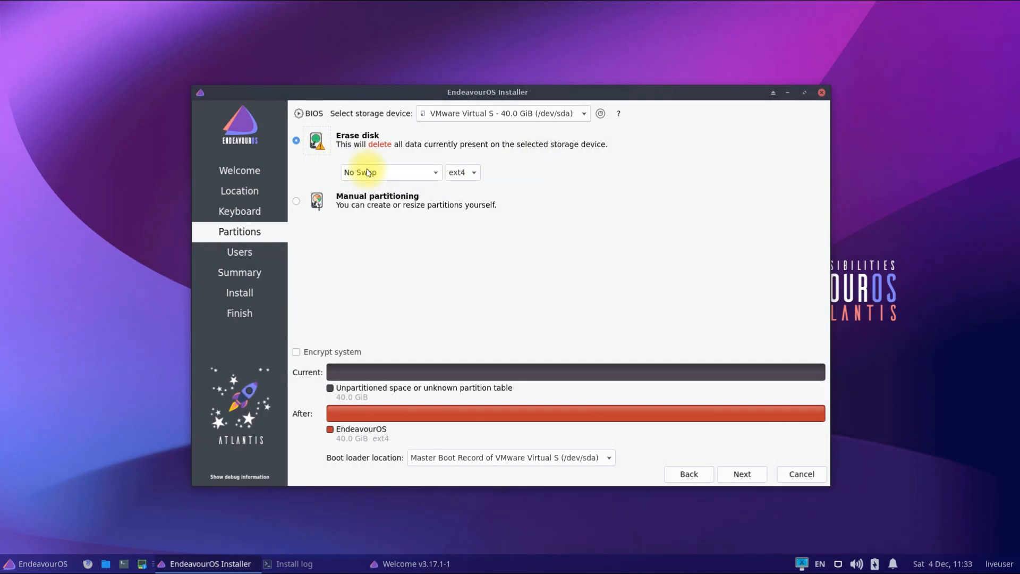
pyautogui.moveTo(540, 156)
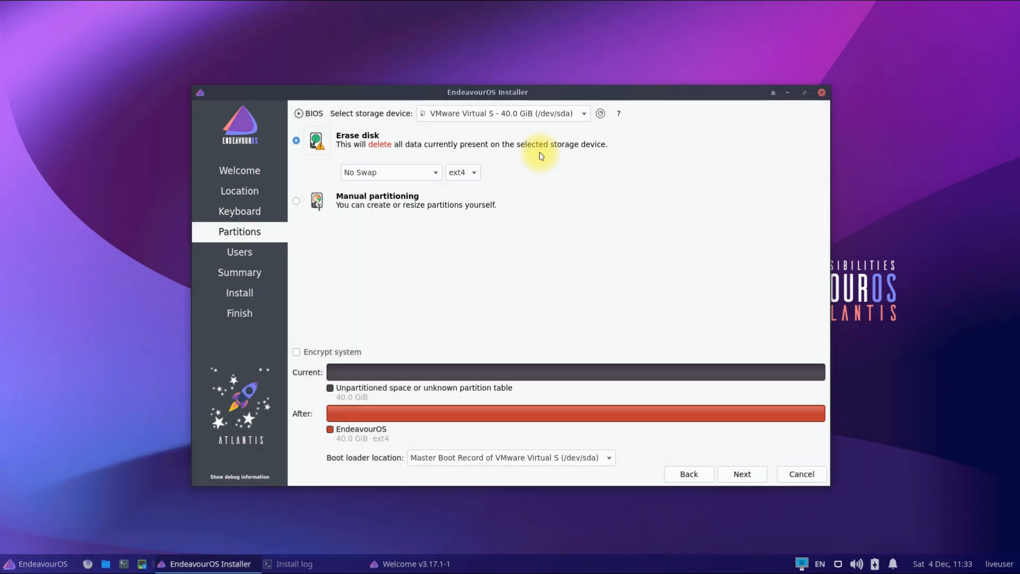
pyautogui.moveTo(781, 457)
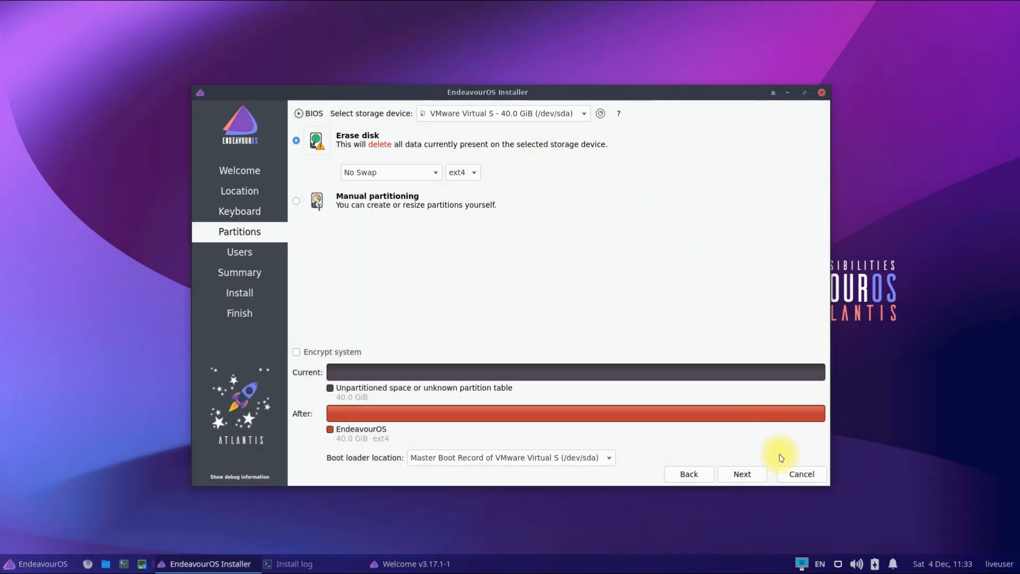
pyautogui.click(740, 475)
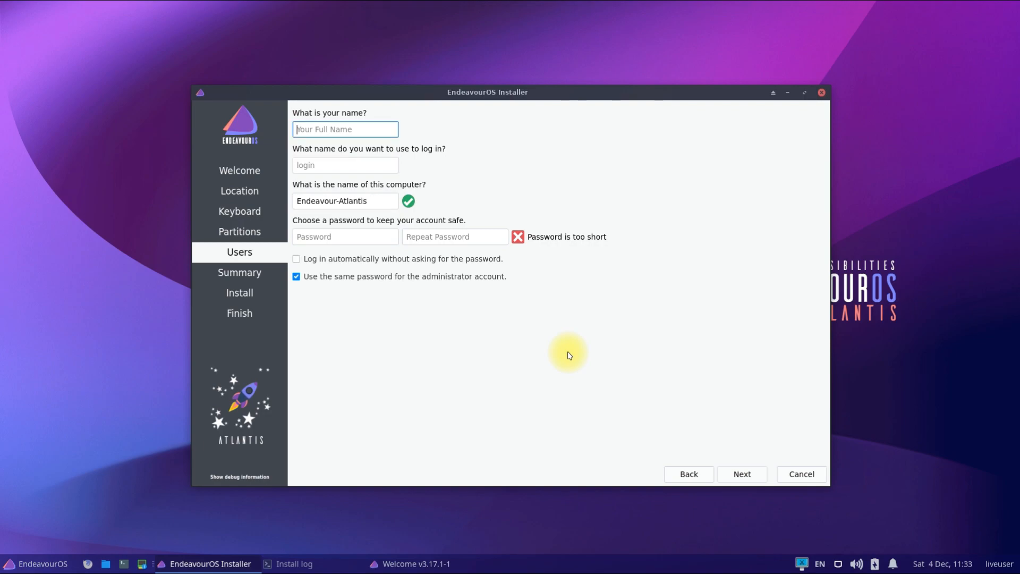
# Create user 'techsolut' with password, enable automatic login, and continue to Summary.
pyautogui.write('techsolutionz')
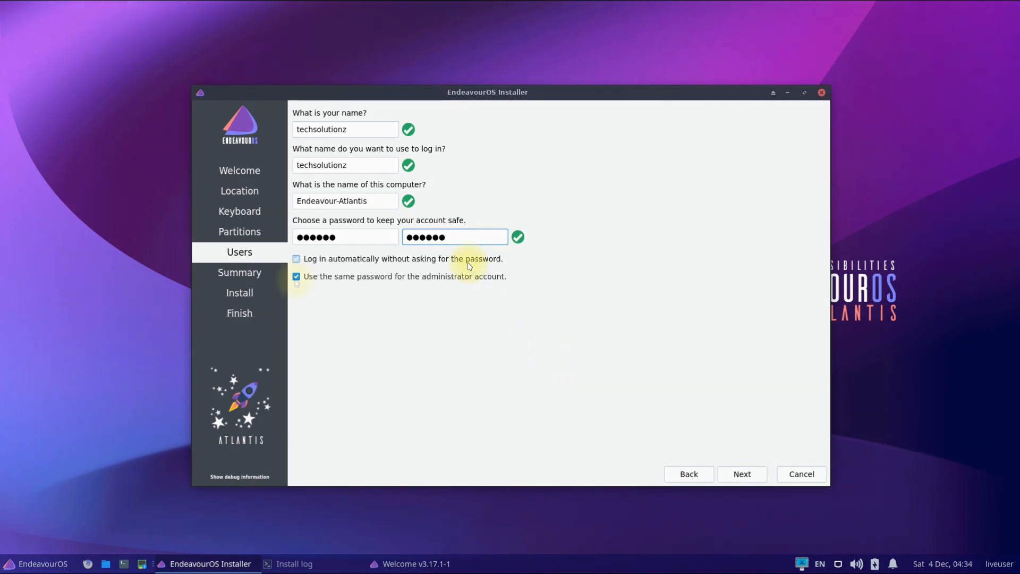
pyautogui.click(296, 259)
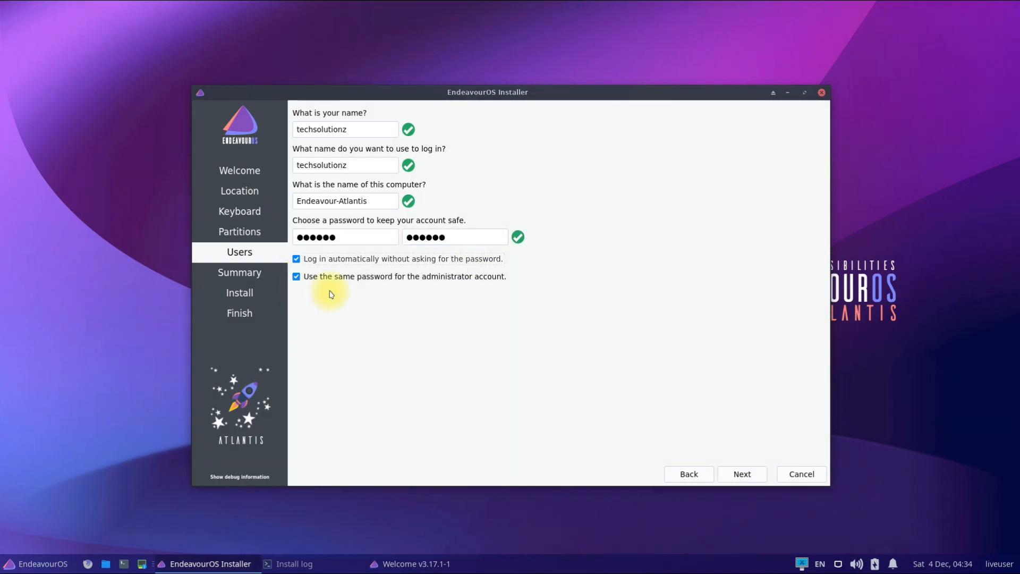
pyautogui.click(741, 474)
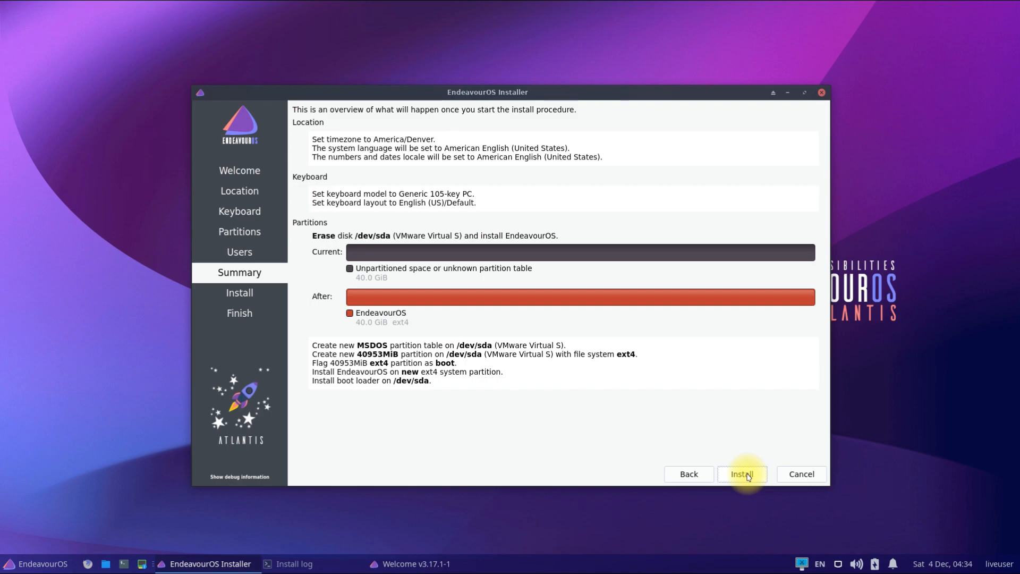
# Confirm the summary and Install now, wiping /dev/sda and installing EndeavourOS.
pyautogui.click(741, 474)
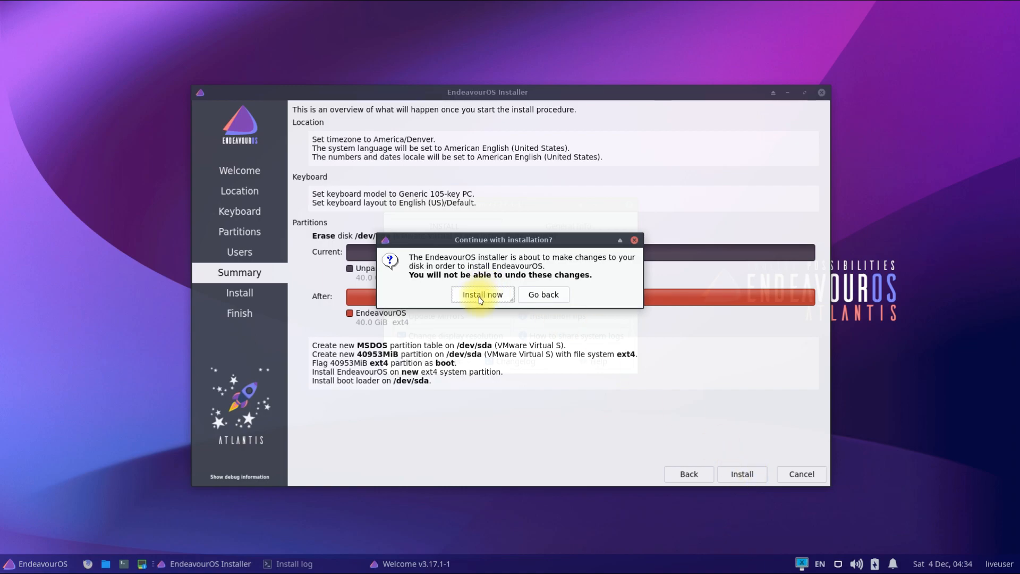
pyautogui.click(483, 294)
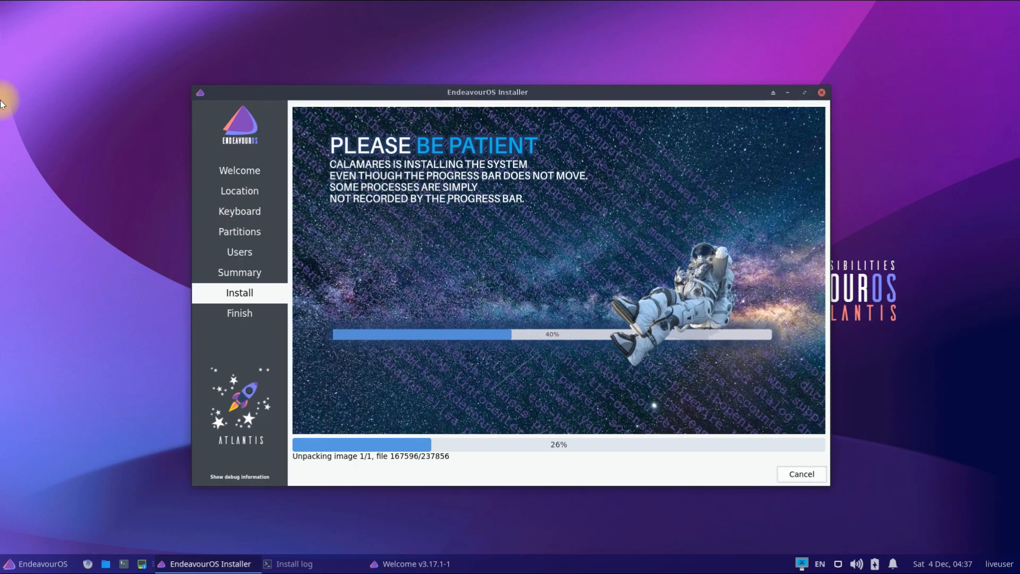
pyautogui.moveTo(45, 90)
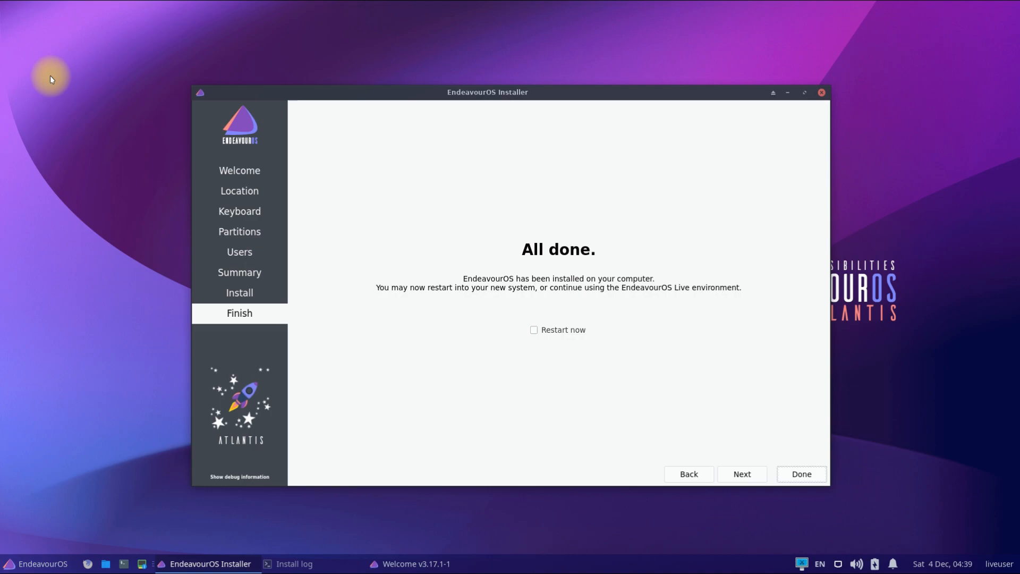
pyautogui.moveTo(534, 330)
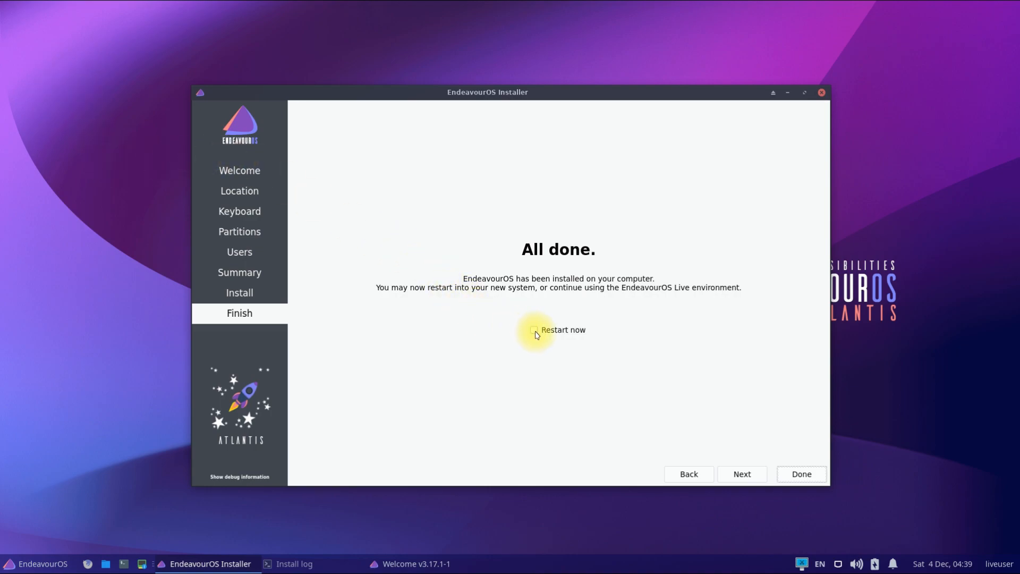
# Finish with Restart now, reboot into the installed system, and dismiss its Welcome window.
pyautogui.click(534, 330)
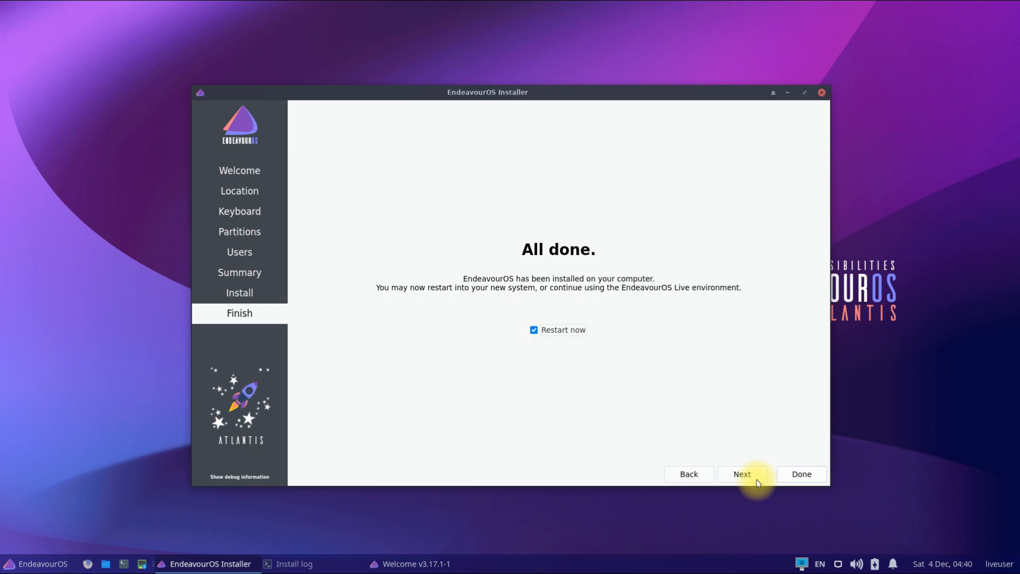
pyautogui.moveTo(802, 474)
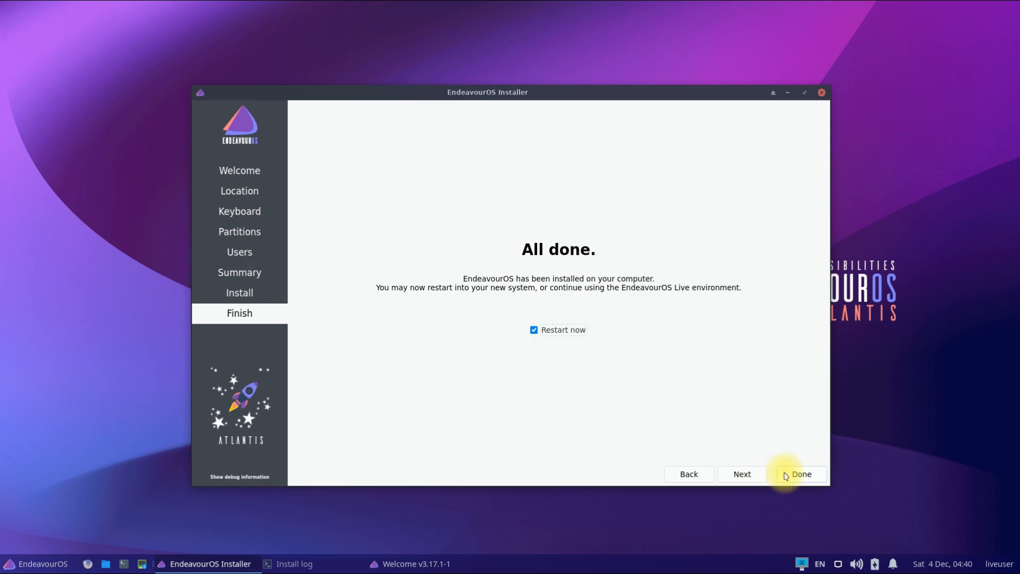
pyautogui.click(802, 474)
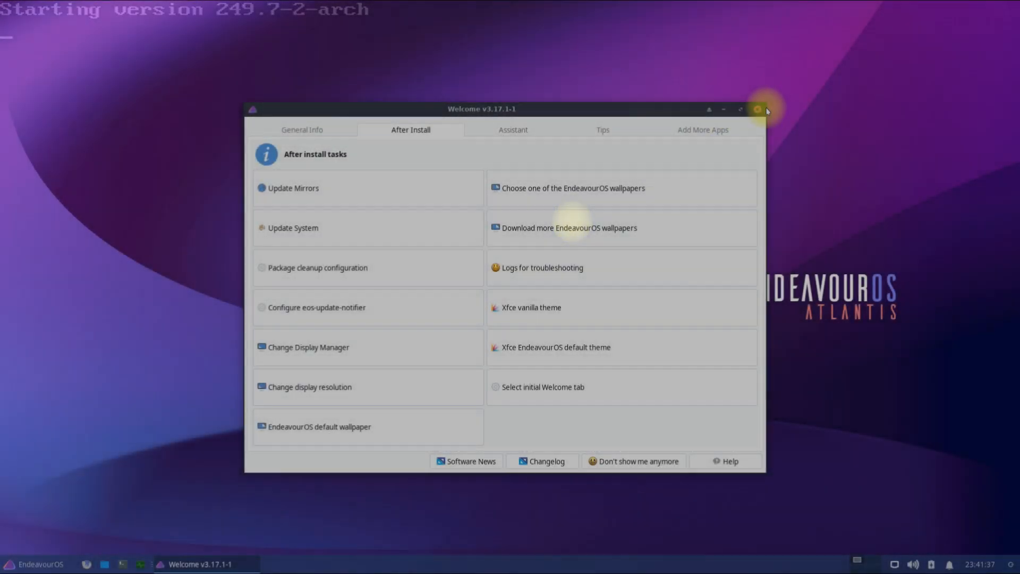
pyautogui.click(756, 109)
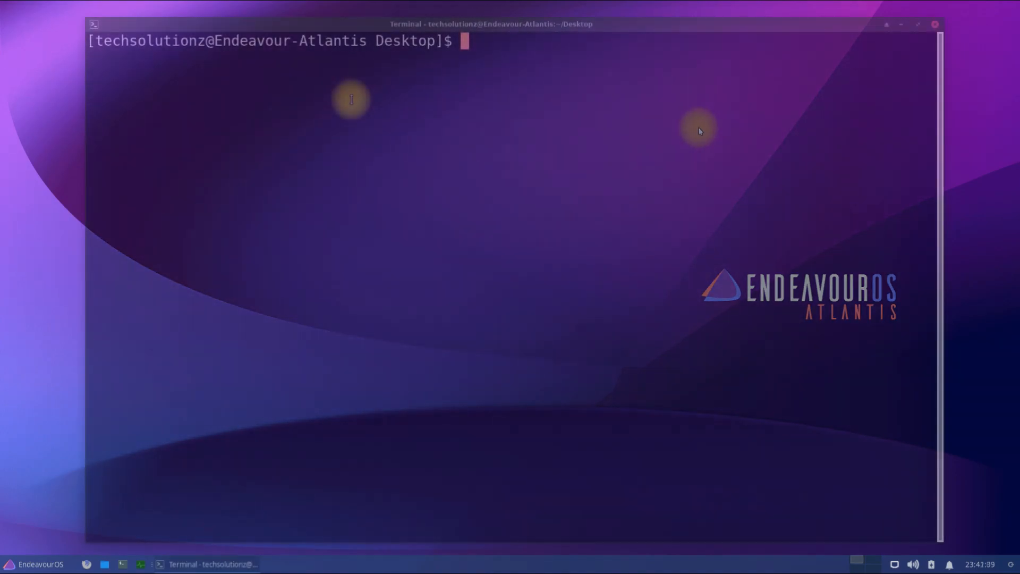
# Run 'sudo pacman -Syy' with the password, then enter 'sudo pacman -Syu'.
pyautogui.write('sudo')
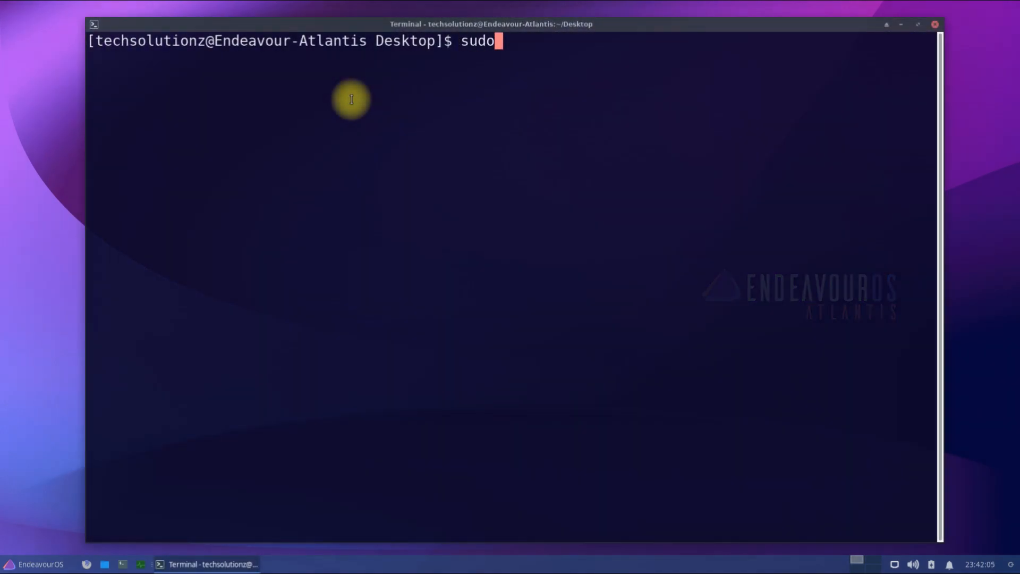
pyautogui.write('pacma')
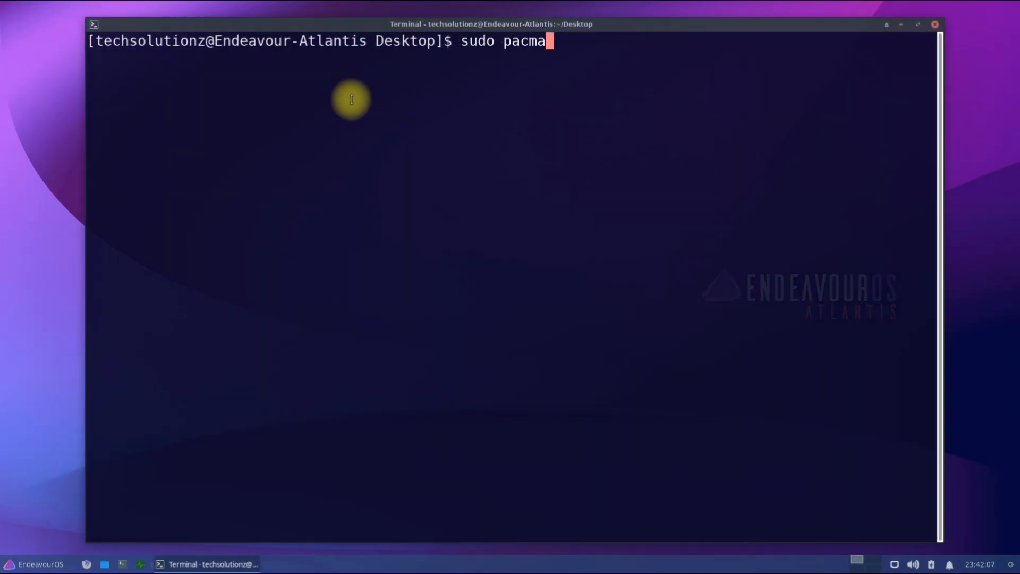
pyautogui.write('n -Syy')
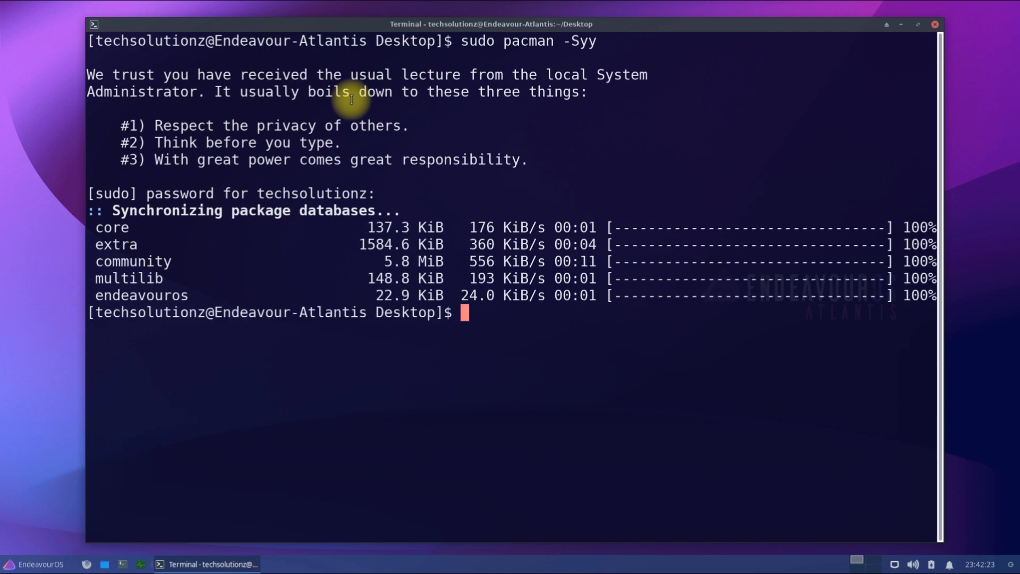
pyautogui.write('sudo')
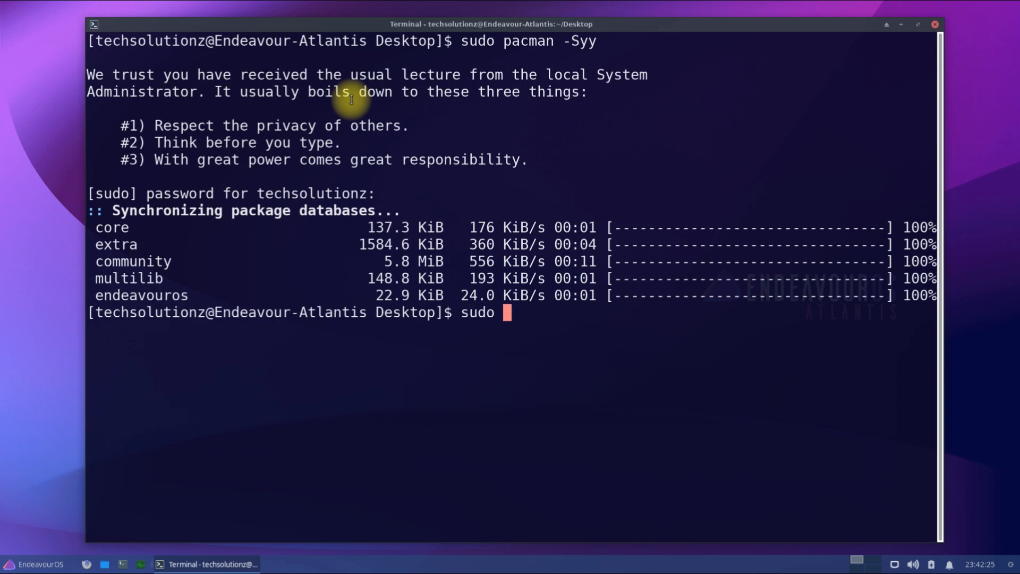
pyautogui.write('pacman -Syu')
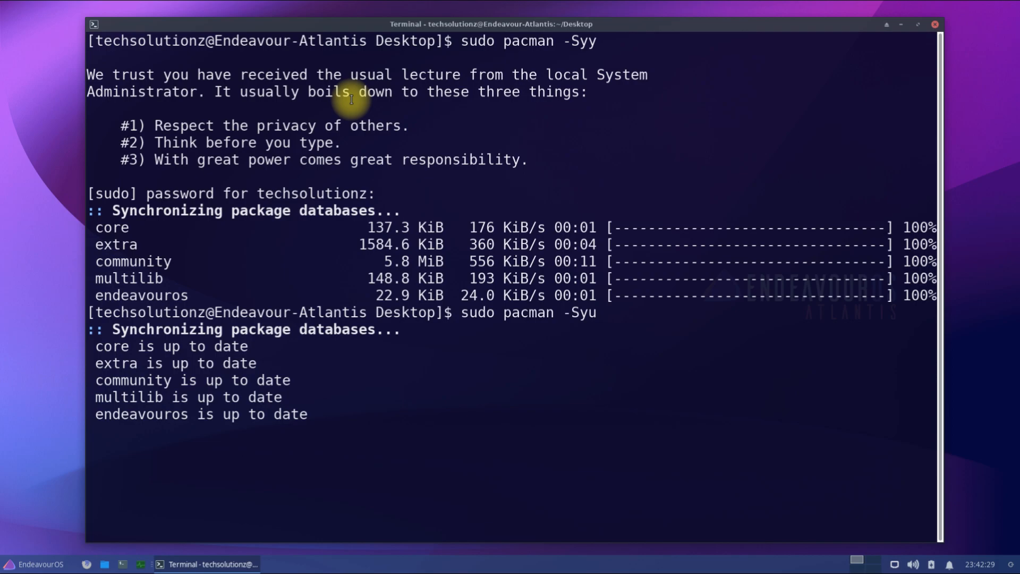
# Launch the upgrade and answer Y to install the 8 packages including linux 5.15.6.
pyautogui.press('Return')
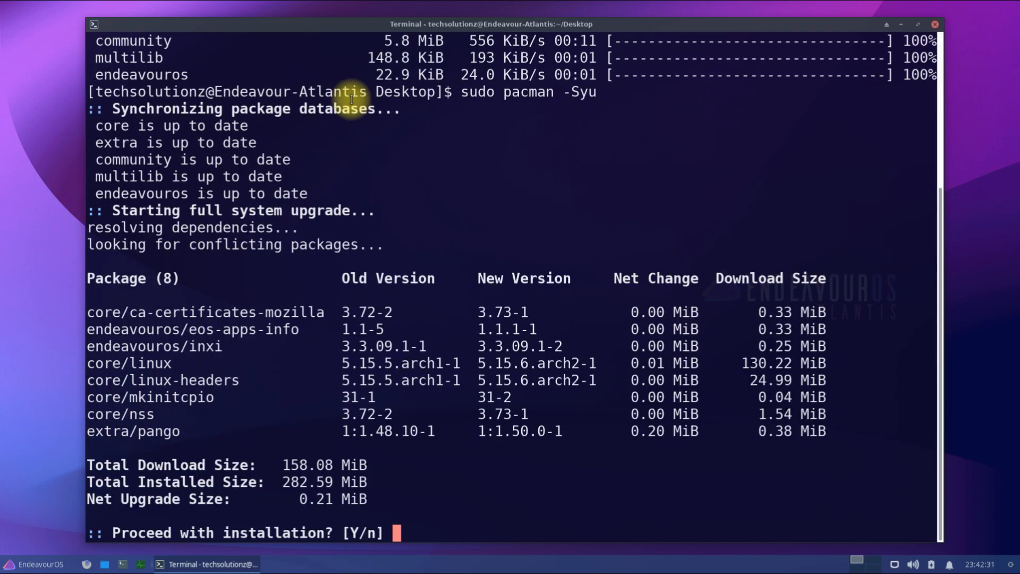
pyautogui.write('Y')
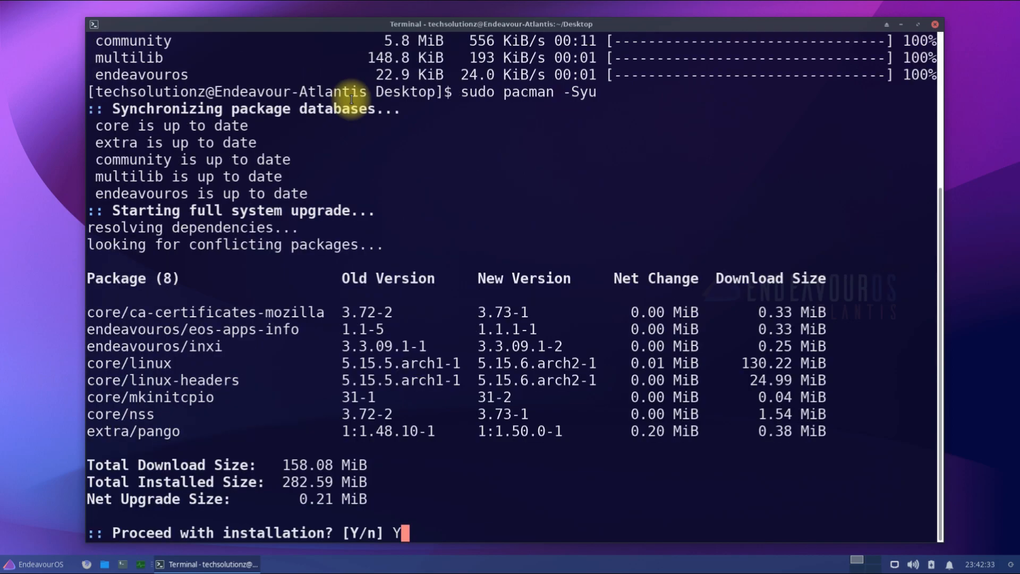
pyautogui.press('Return')
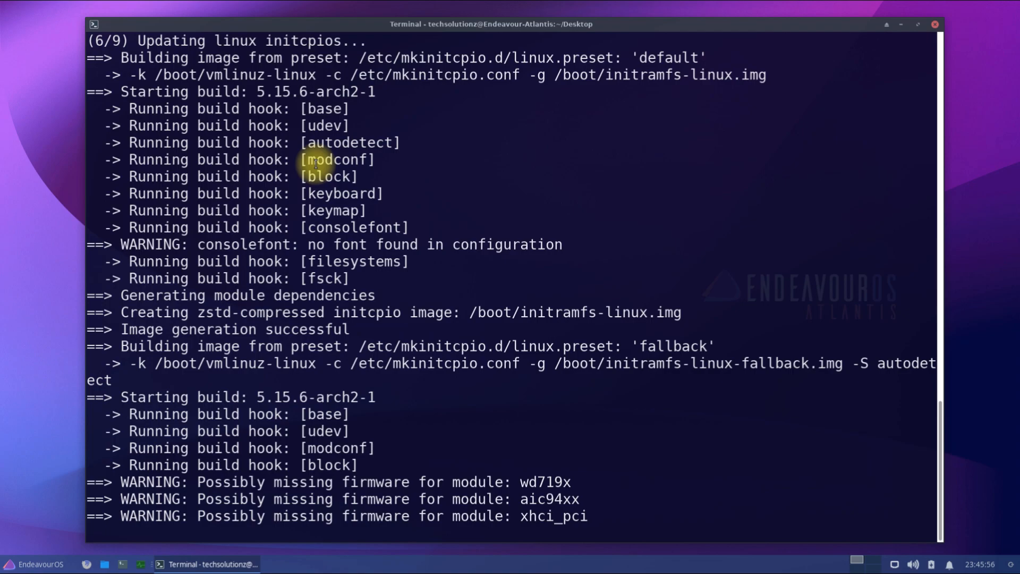
pyautogui.scroll(-3)
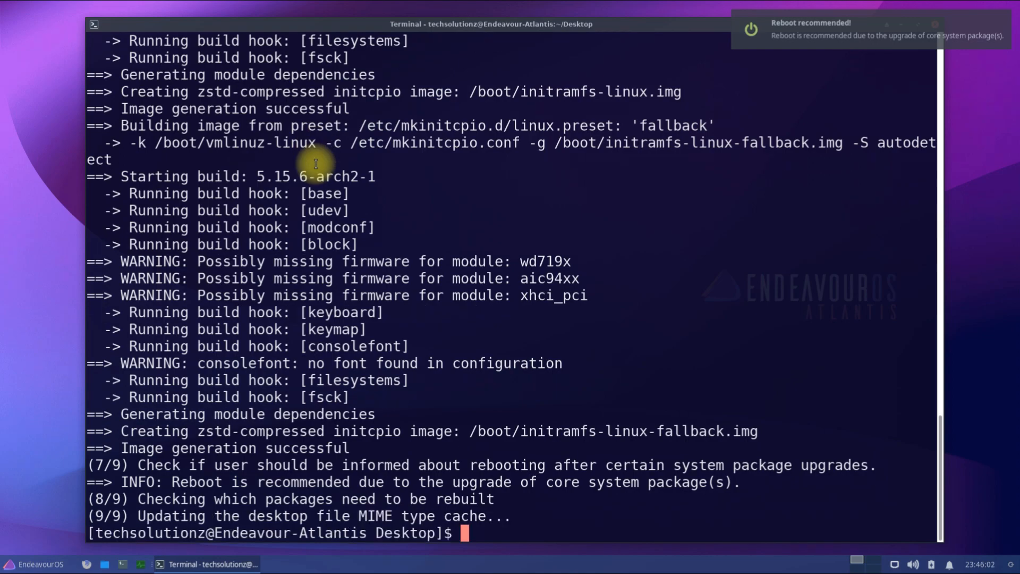
pyautogui.write('c')
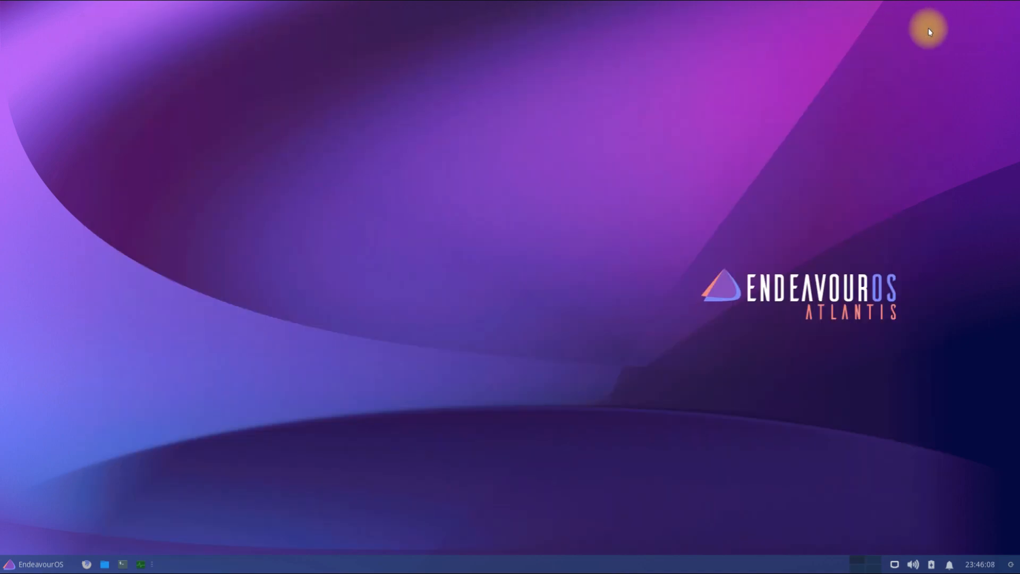
pyautogui.moveTo(803, 50)
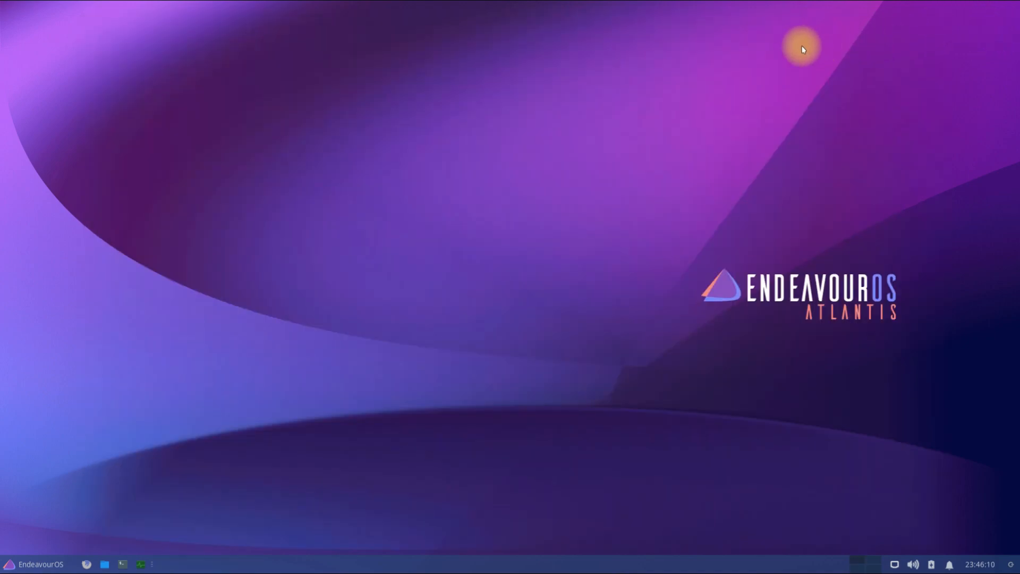